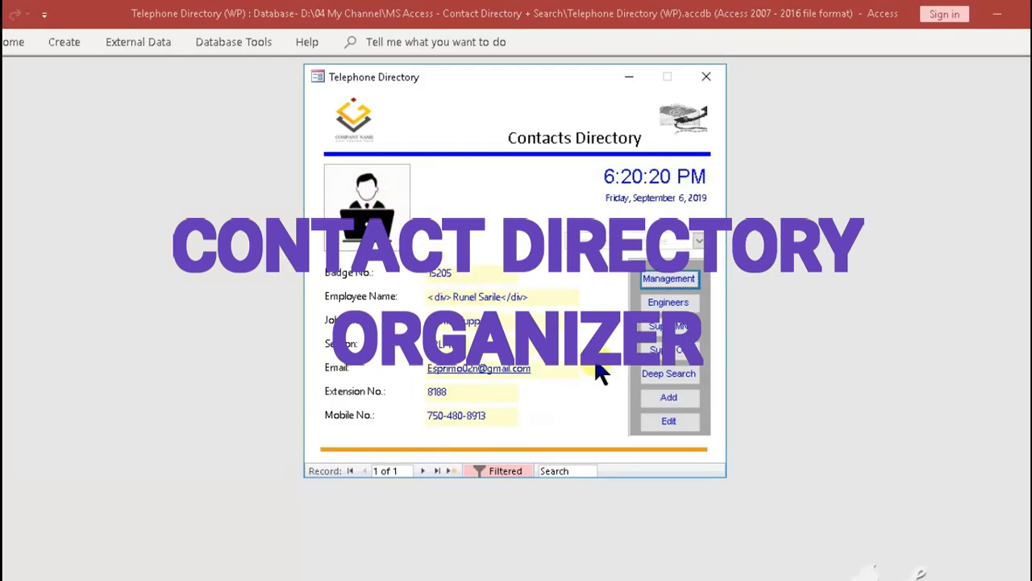
Tour Deep Search, ShowAll and the section filter list, returning to the form unfiltered at 219 records.
left_click(668, 301)
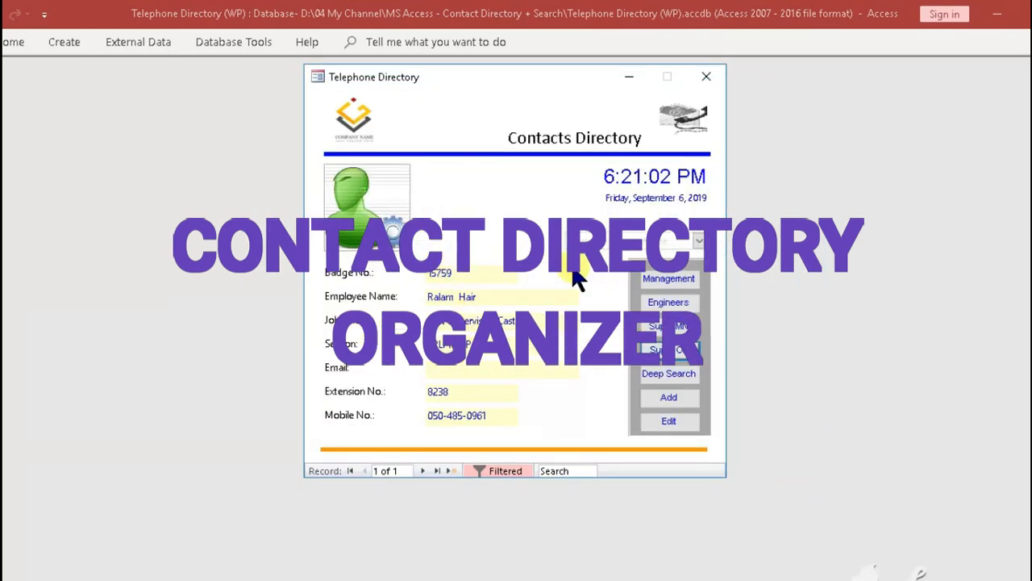
left_click(291, 133)
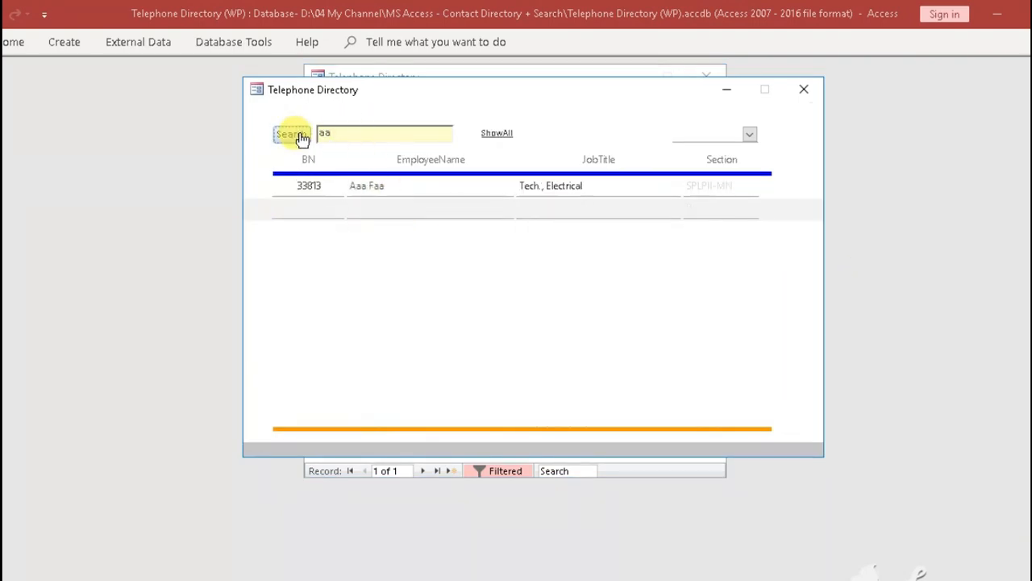
left_click(496, 133)
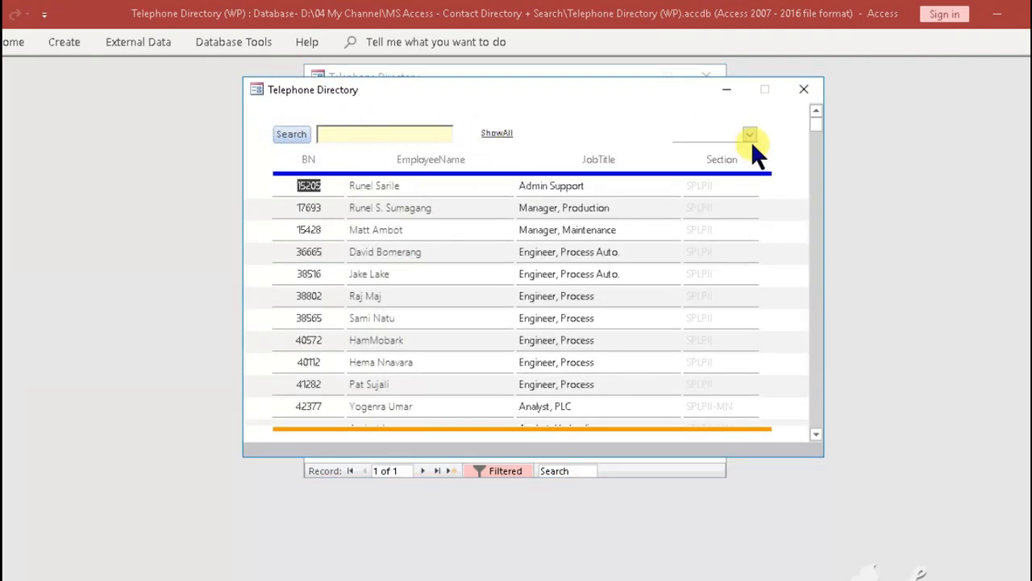
left_click(749, 133)
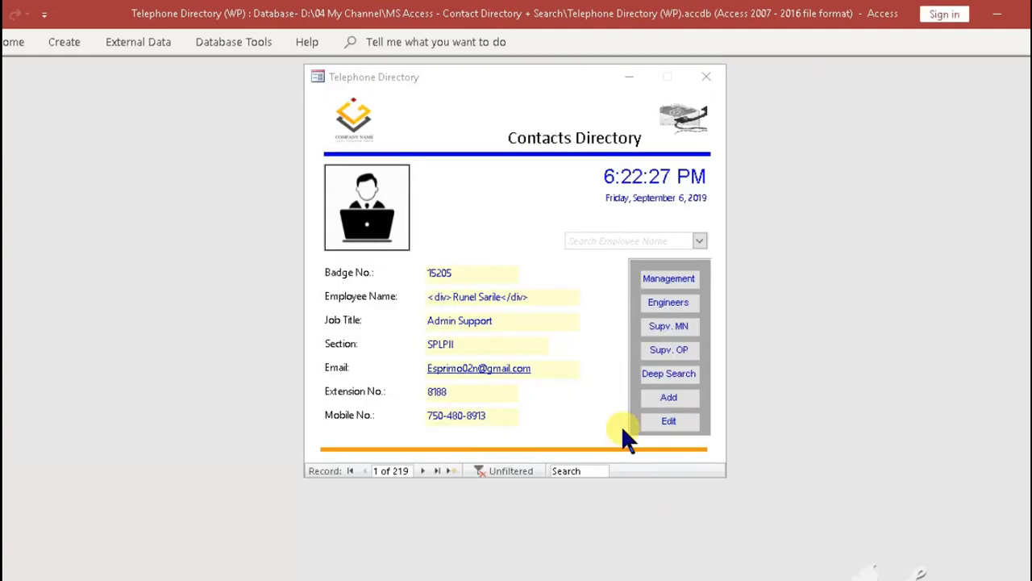
left_click(668, 397)
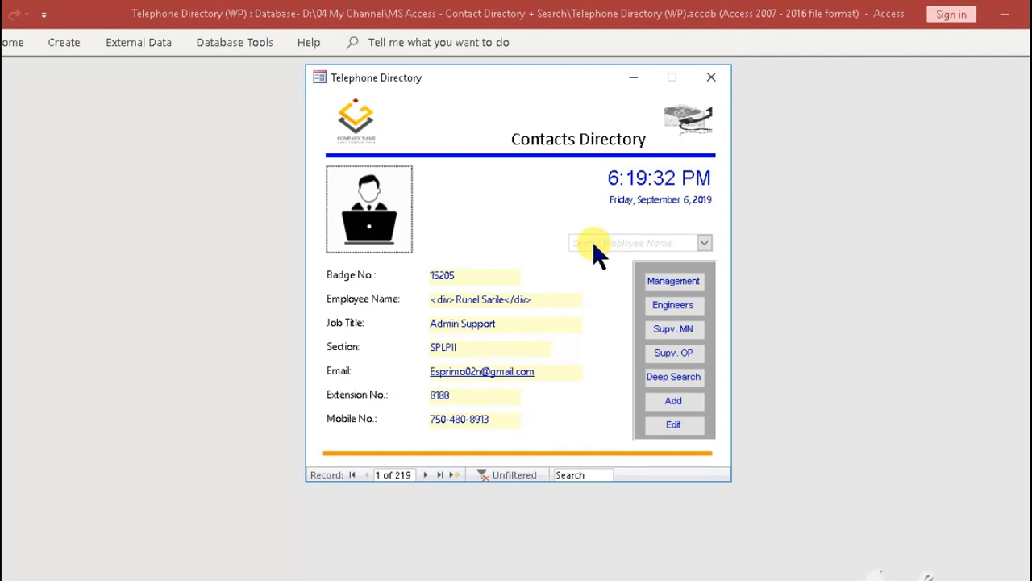
Search Employee Name for 'runel', pick the match, then select Aaa Faa to show only her record.
left_click(633, 242)
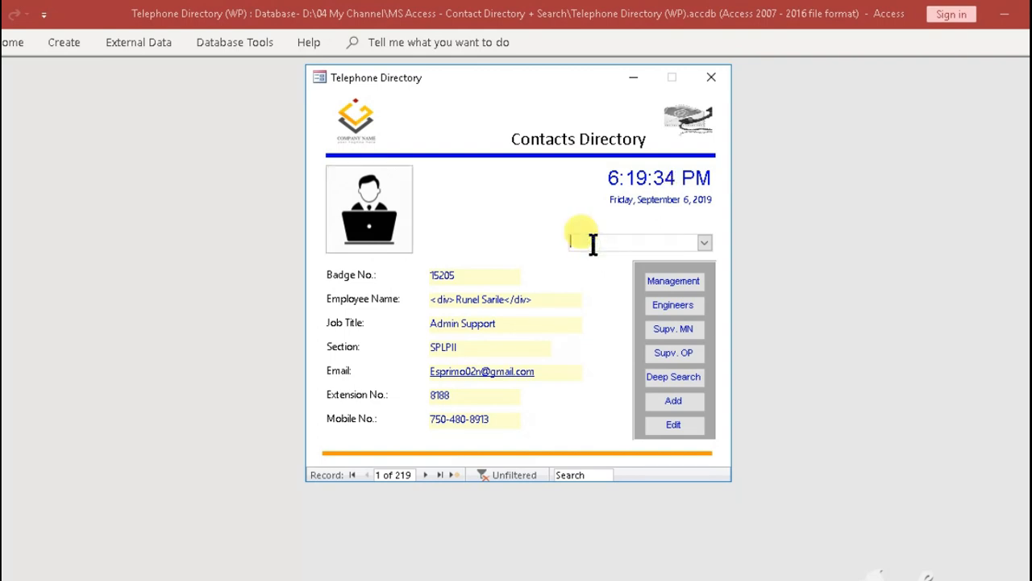
type("runel")
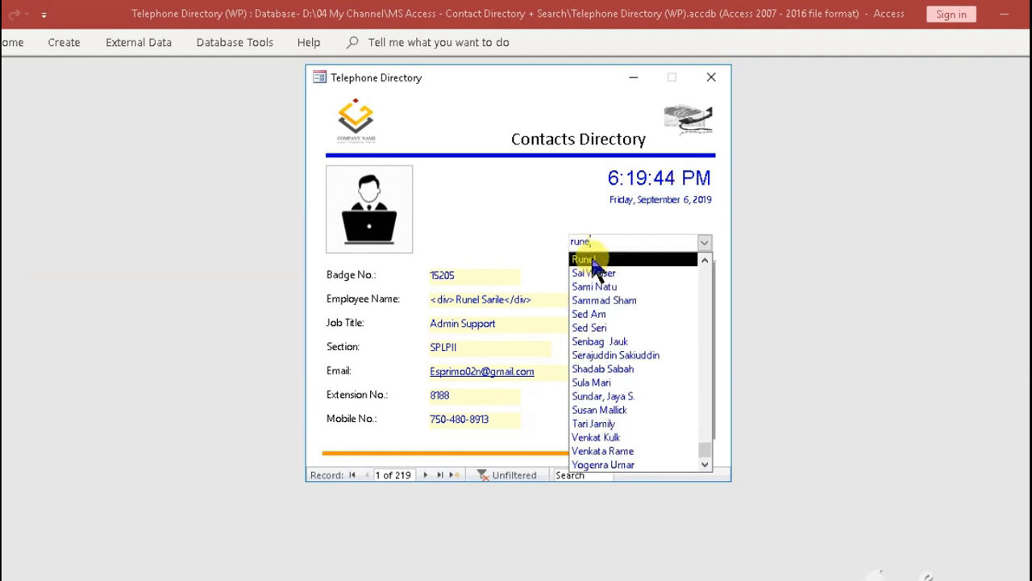
left_click(587, 259)
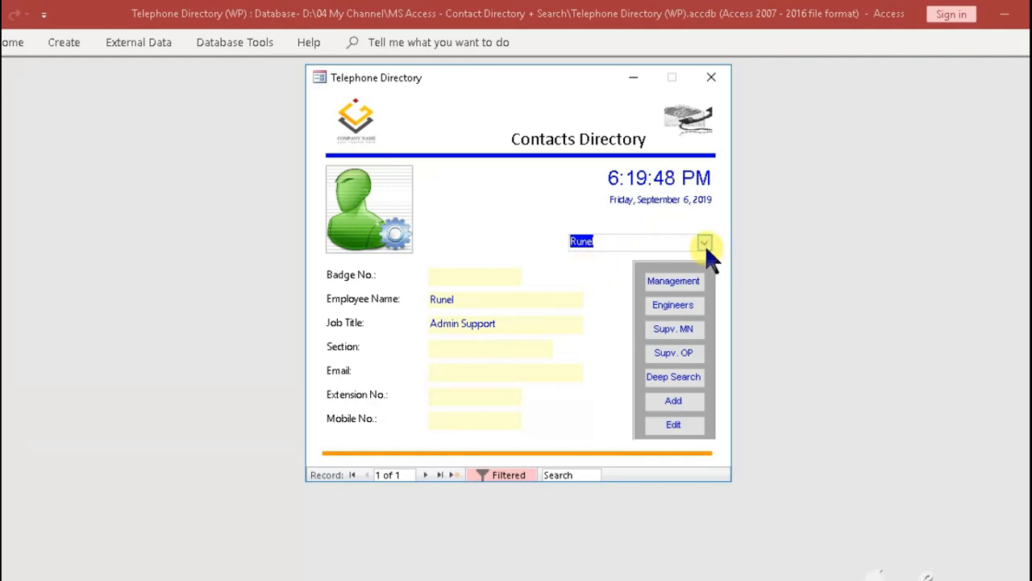
left_click(703, 242)
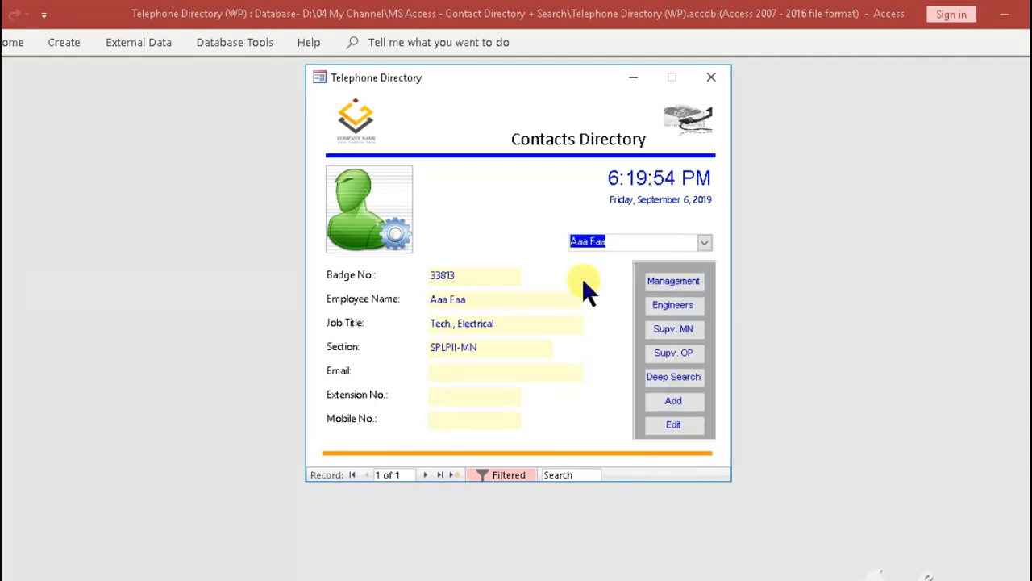
mouse_move(617, 350)
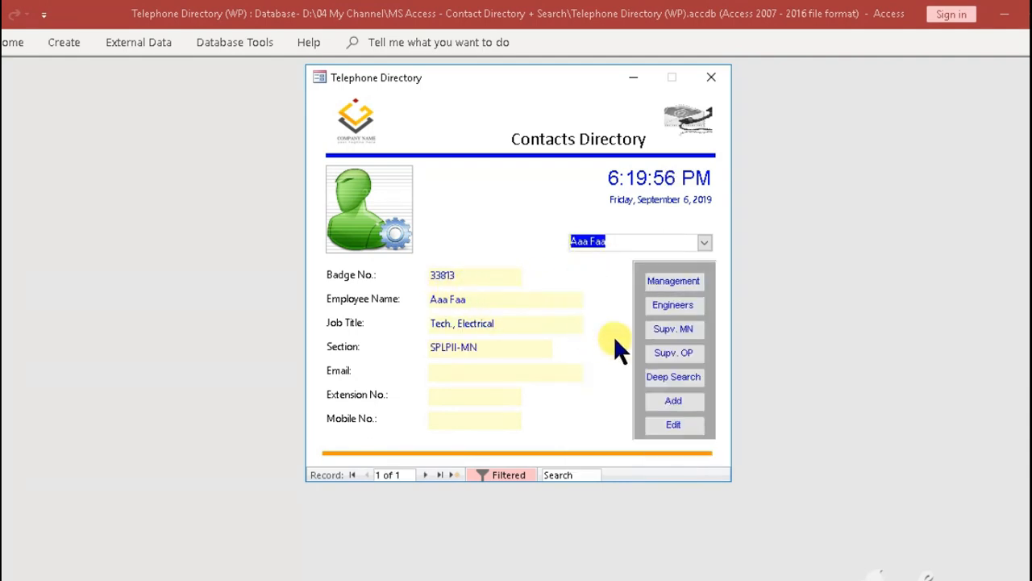
mouse_move(532, 345)
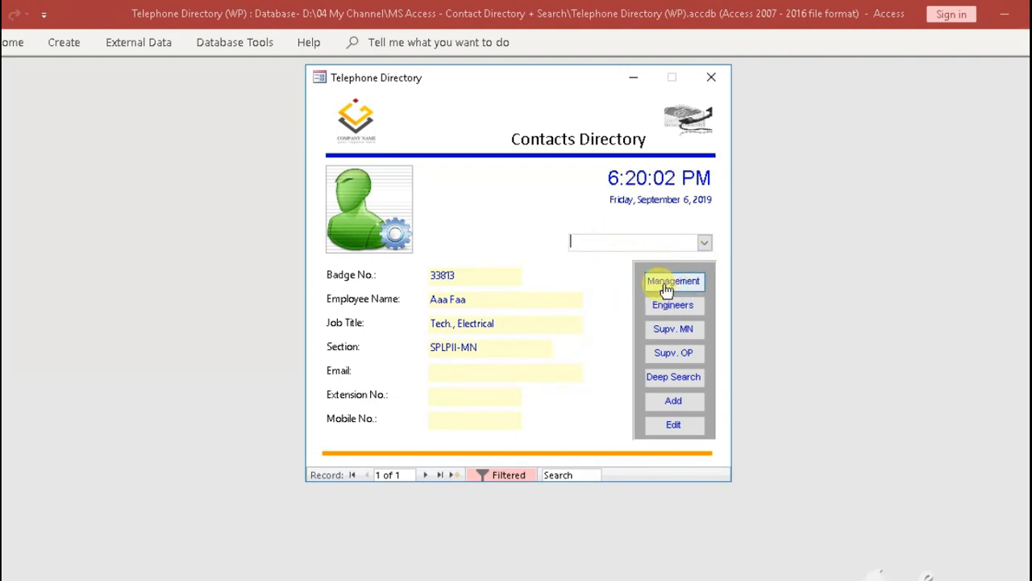
left_click(673, 280)
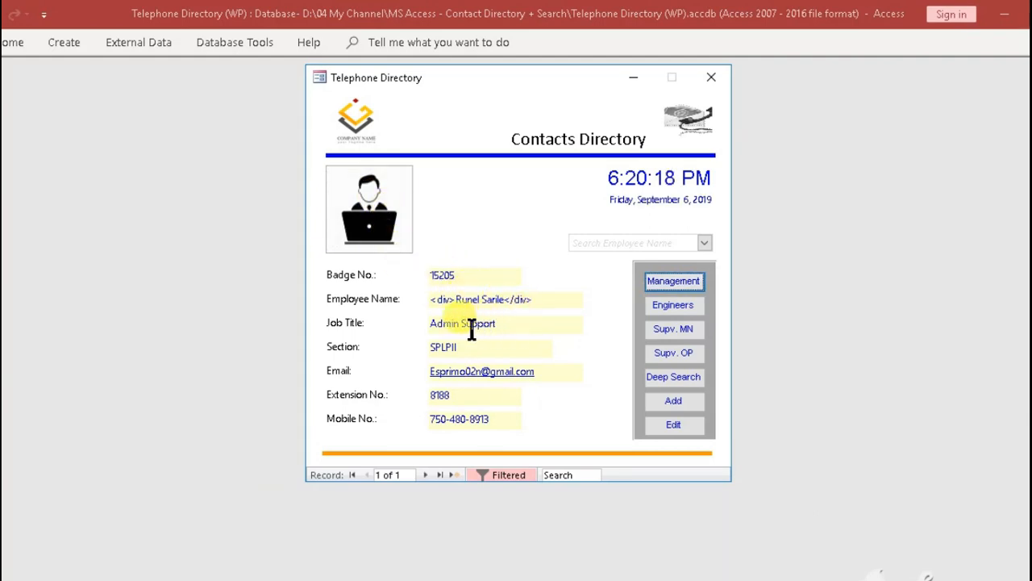
left_click(673, 376)
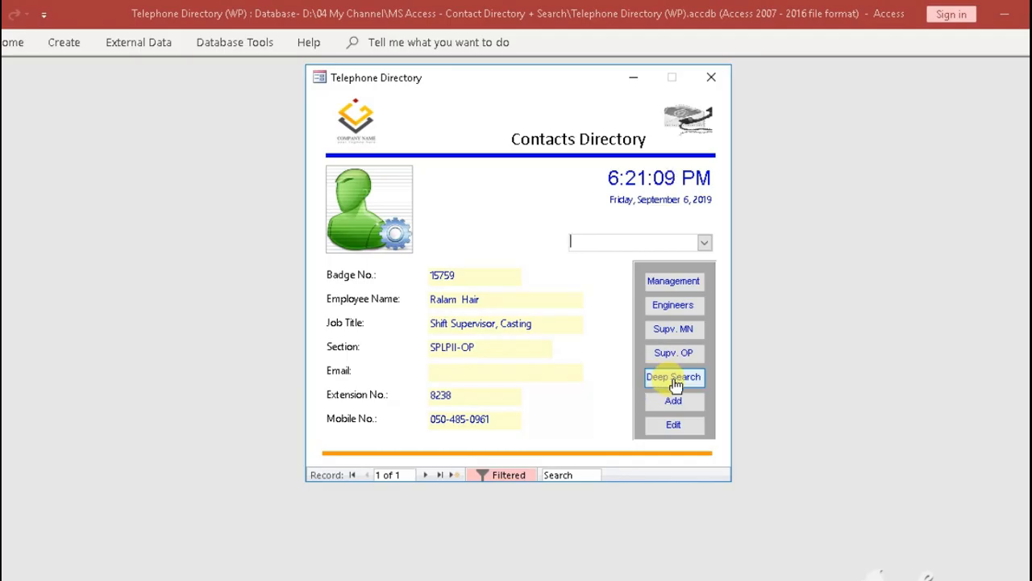
Deep search for names containing 'aa'.
left_click(673, 376)
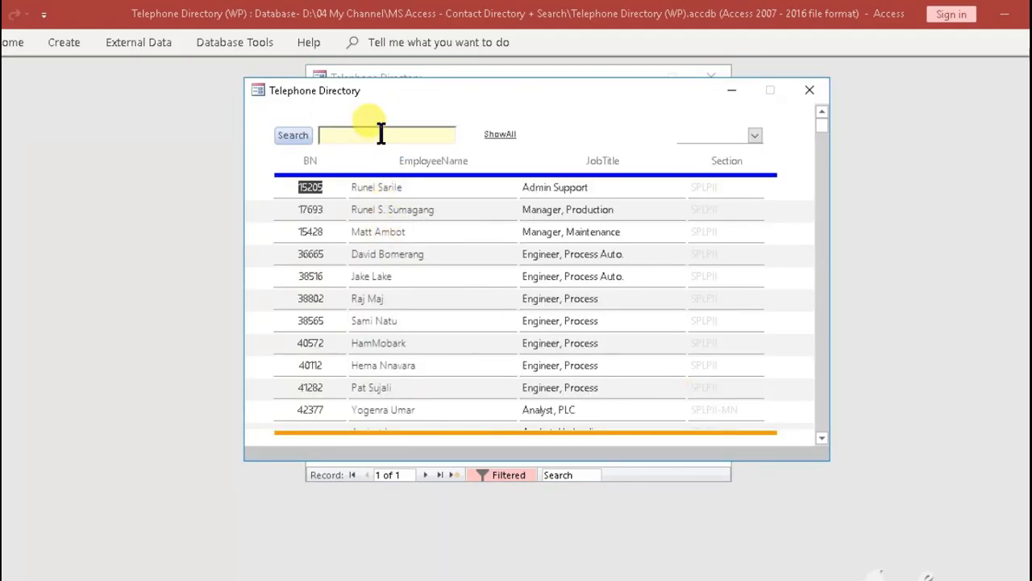
type("aa")
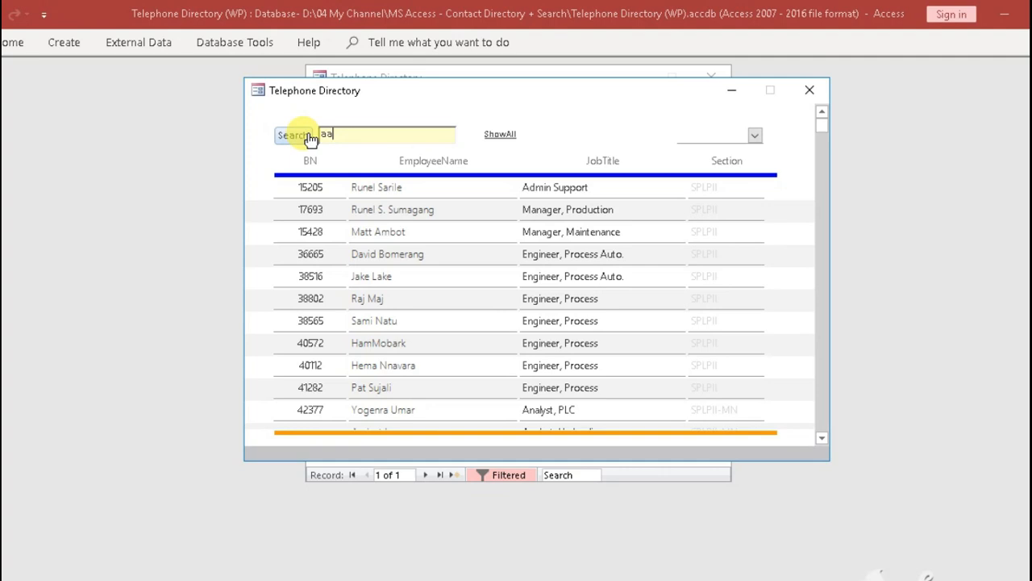
left_click(292, 135)
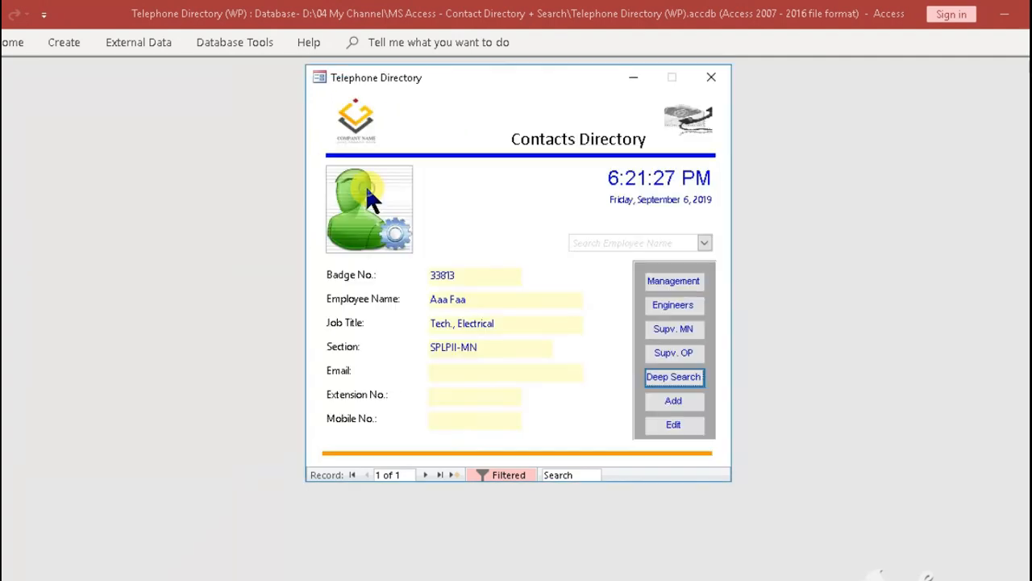
Clear the deep search, filter it to section SPLPII-OP, then close back to all 219 records.
left_click(674, 377)
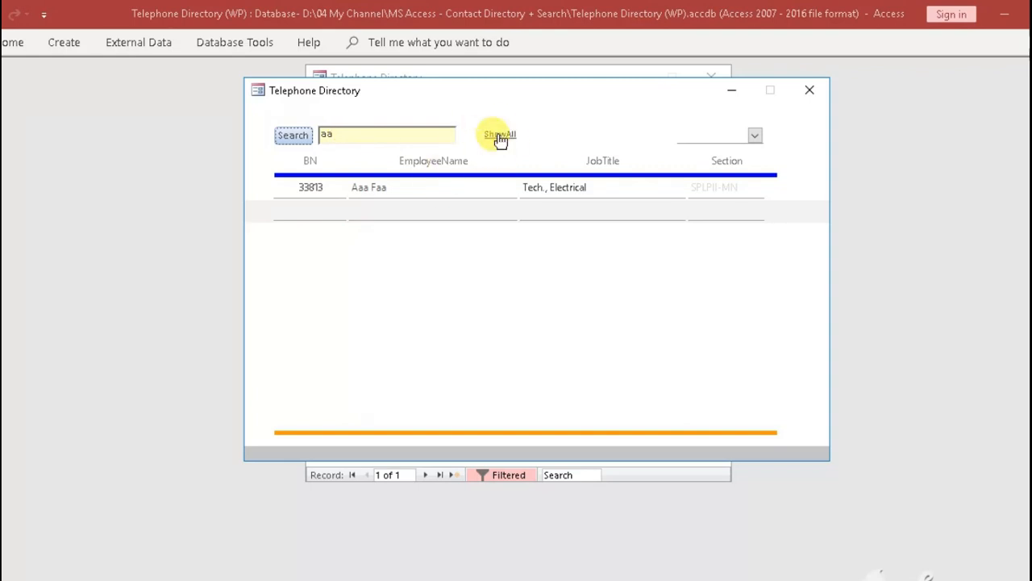
left_click(499, 133)
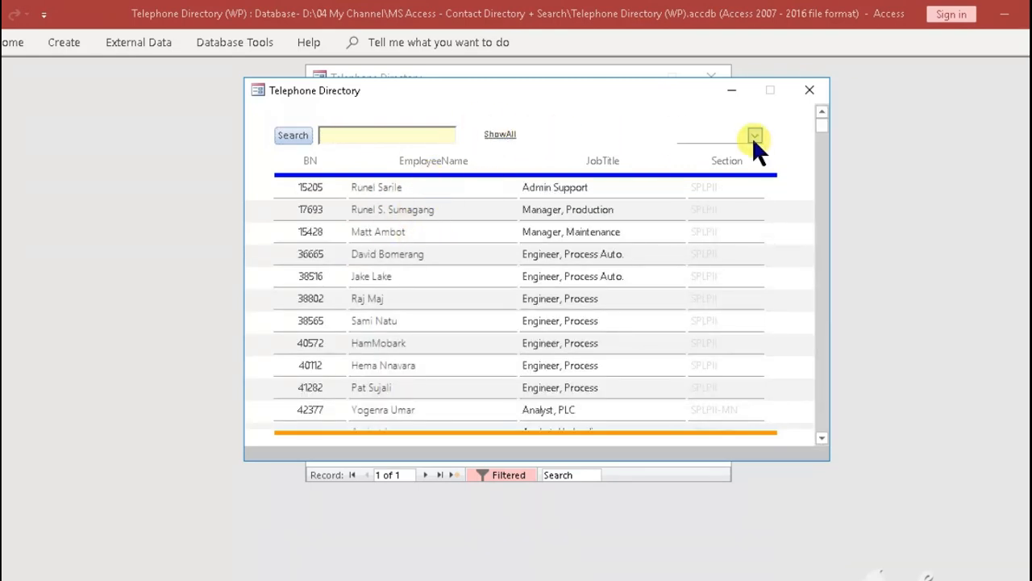
left_click(754, 135)
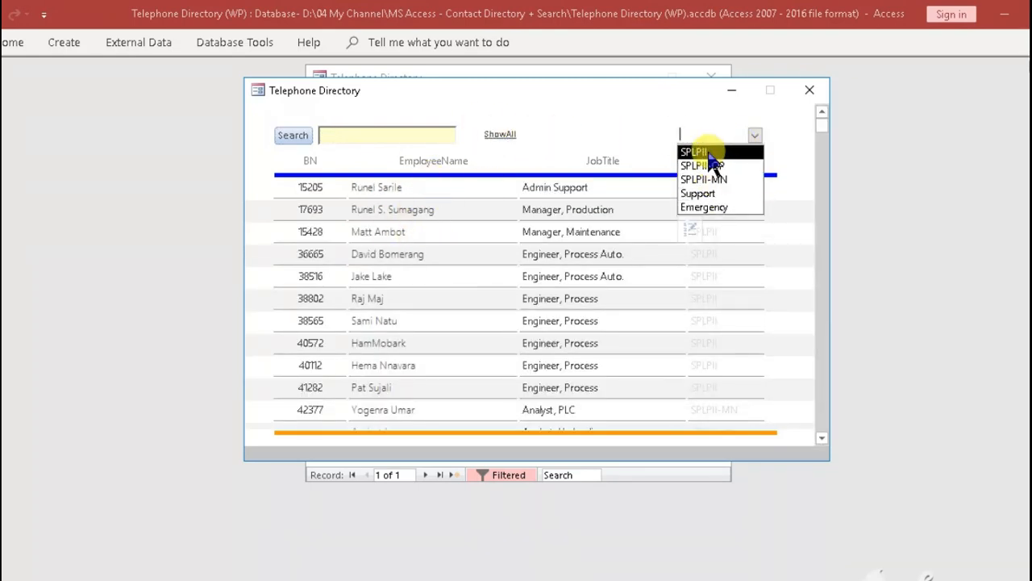
left_click(702, 166)
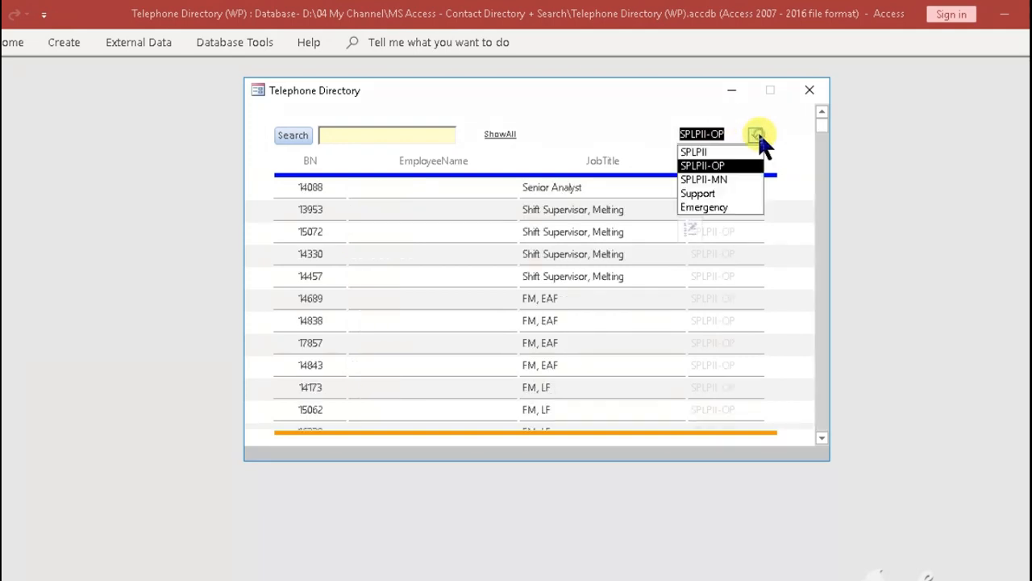
left_click(698, 193)
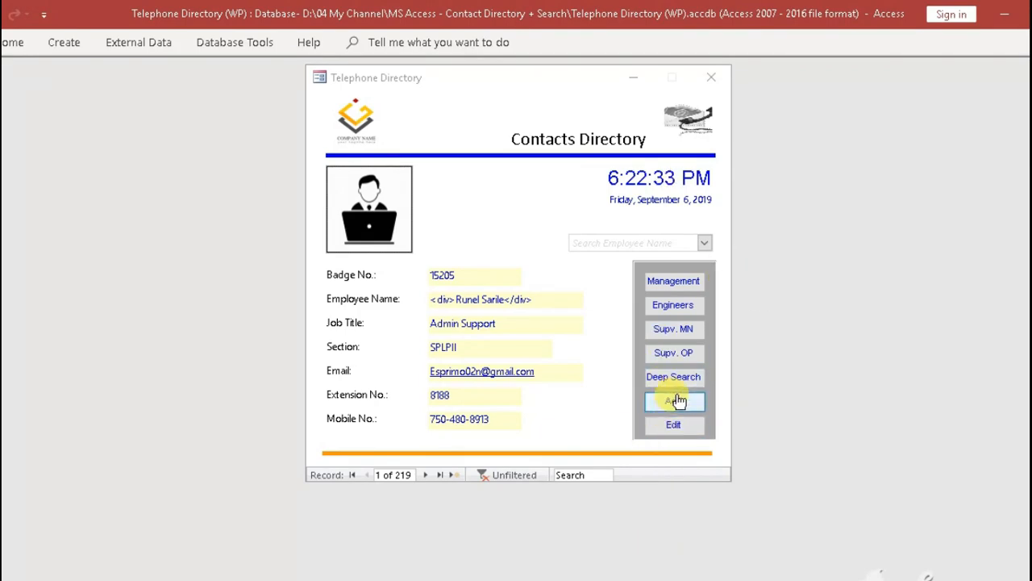
left_click(673, 401)
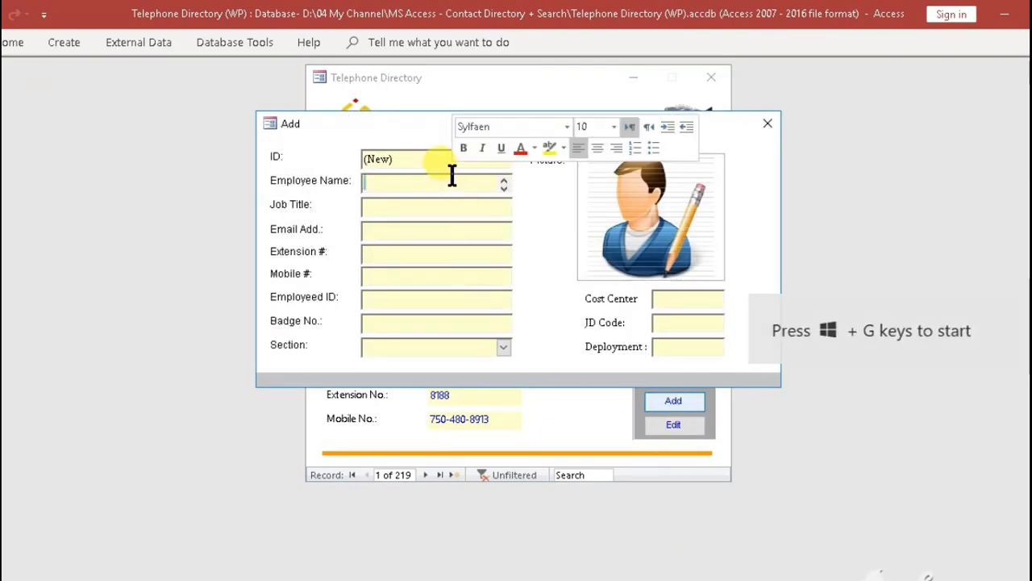
type("Sample")
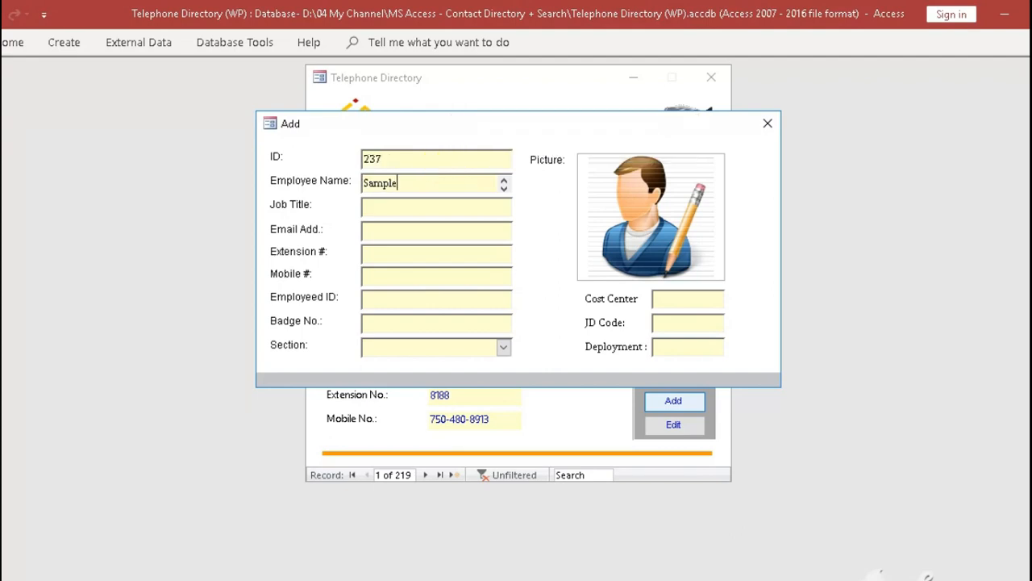
type("data")
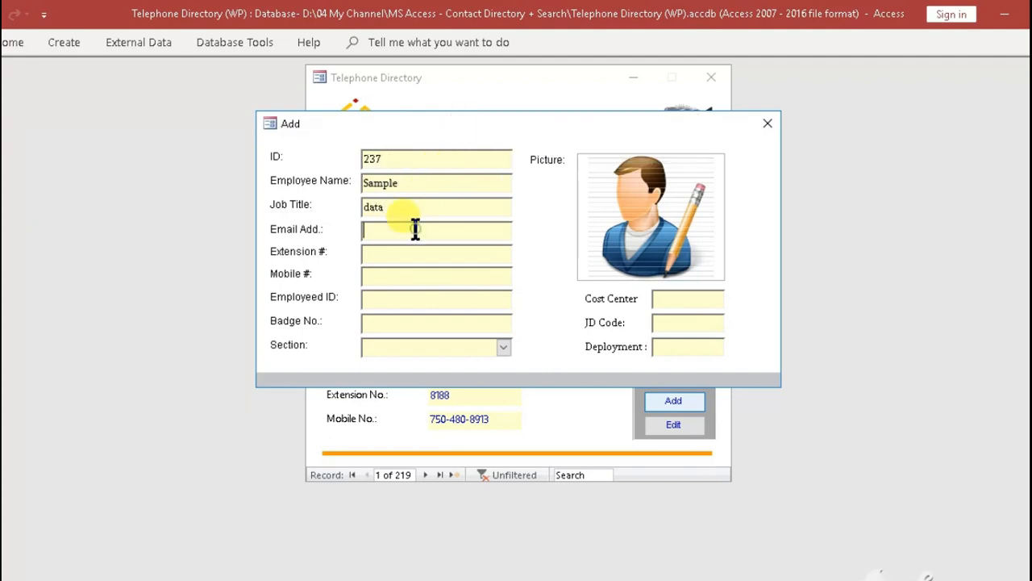
type("Sample@email.com")
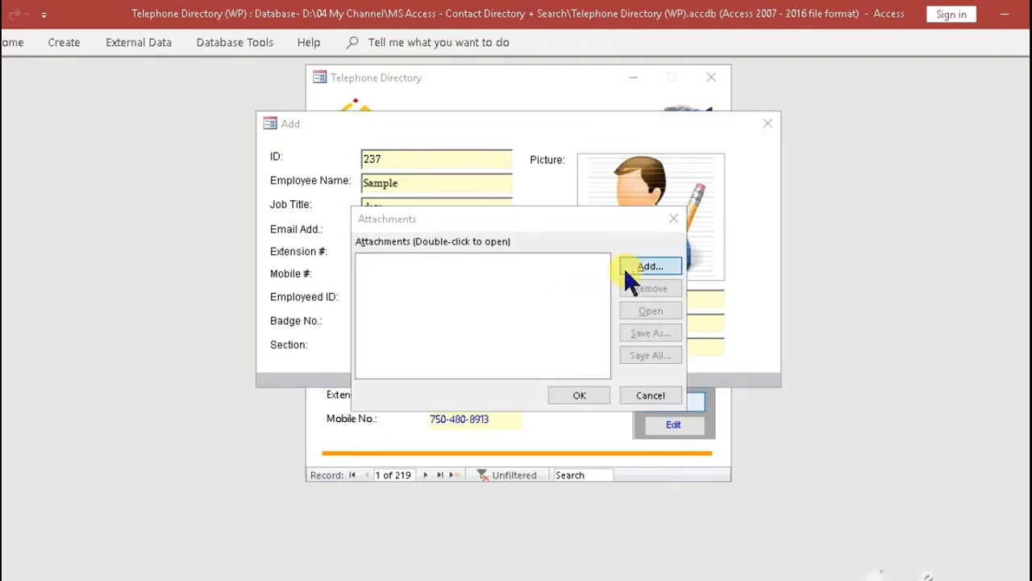
left_click(650, 266)
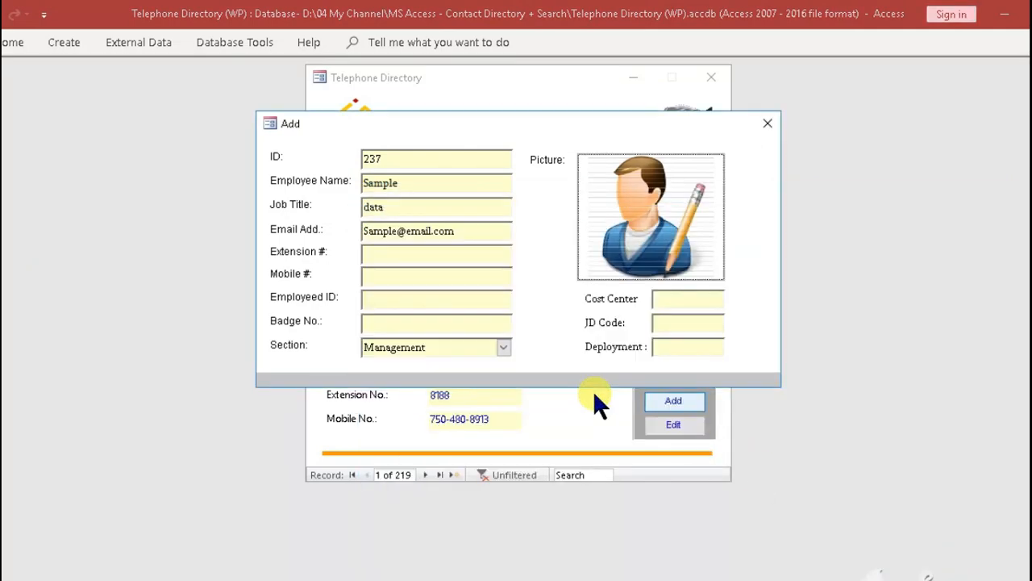
left_click(672, 424)
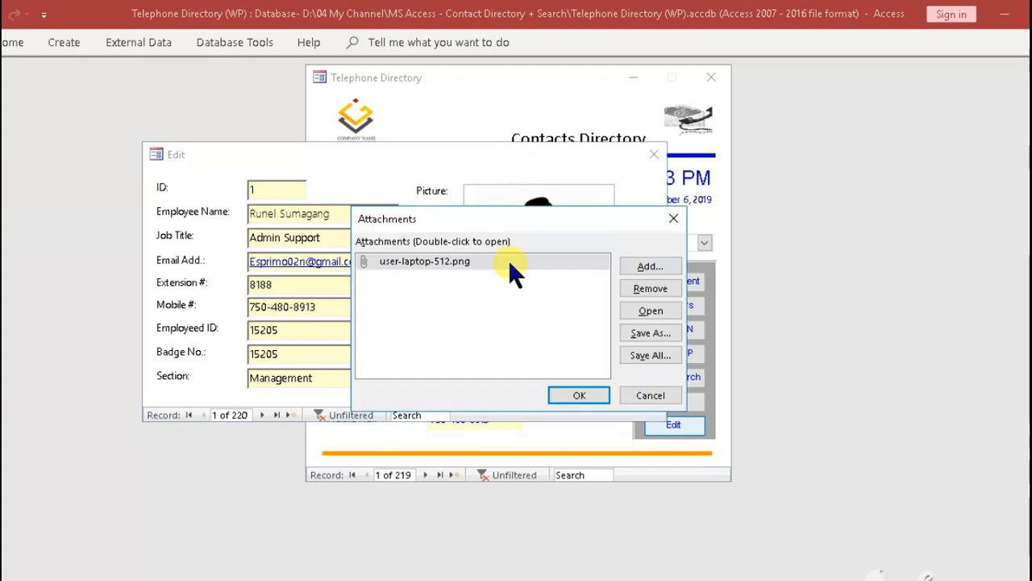
mouse_move(651, 266)
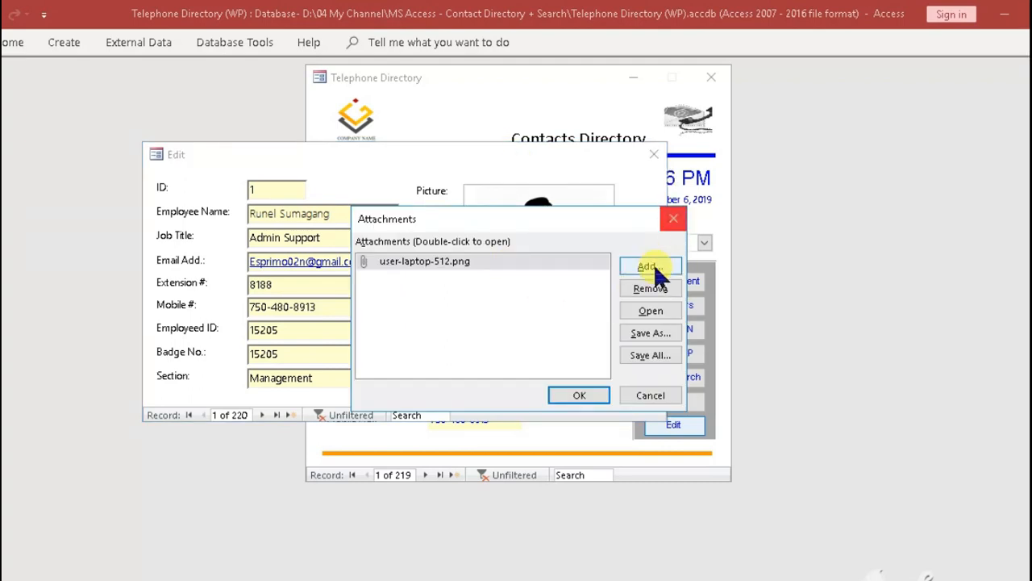
left_click(579, 395)
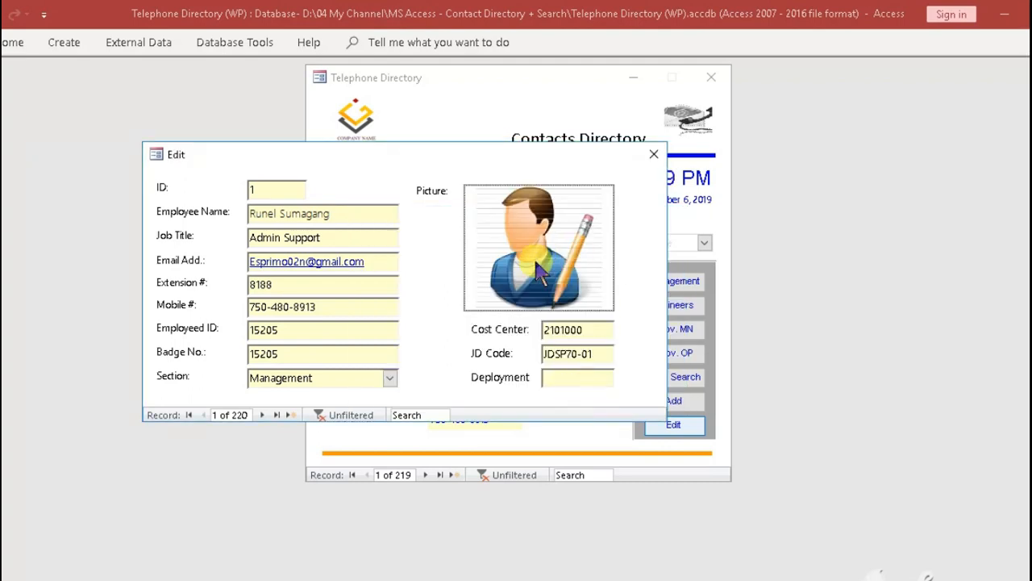
left_click(653, 153)
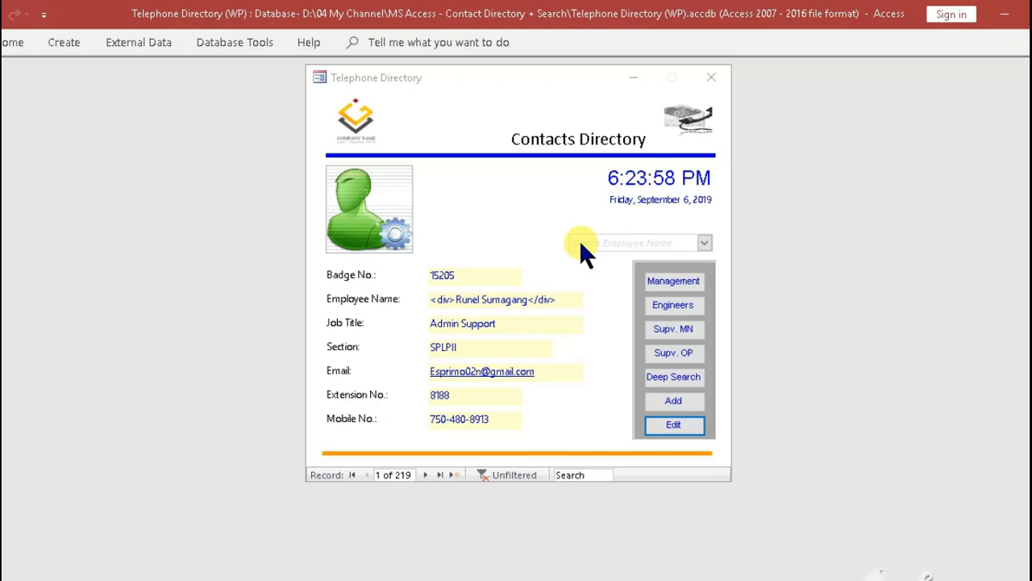
left_click(637, 241)
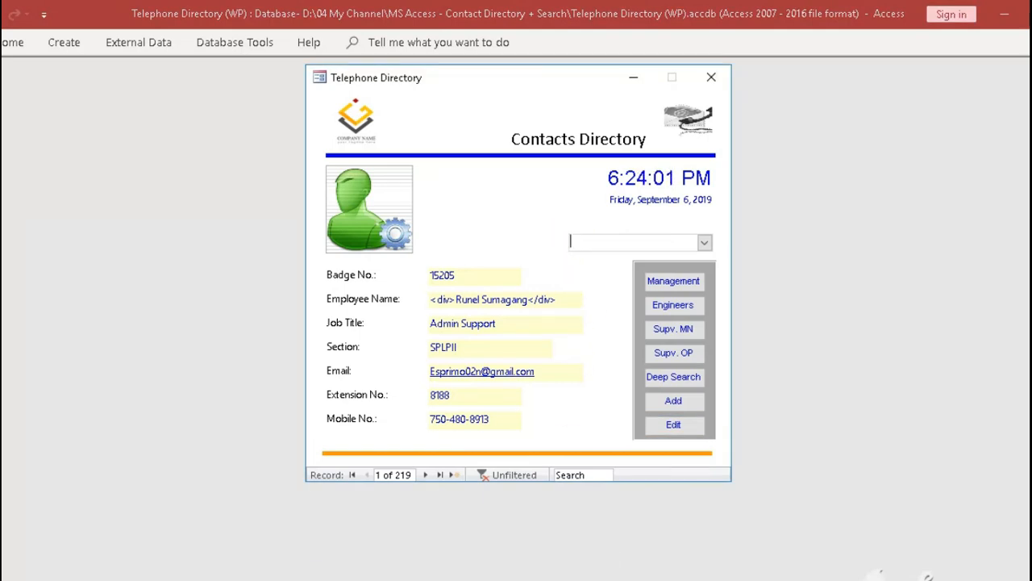